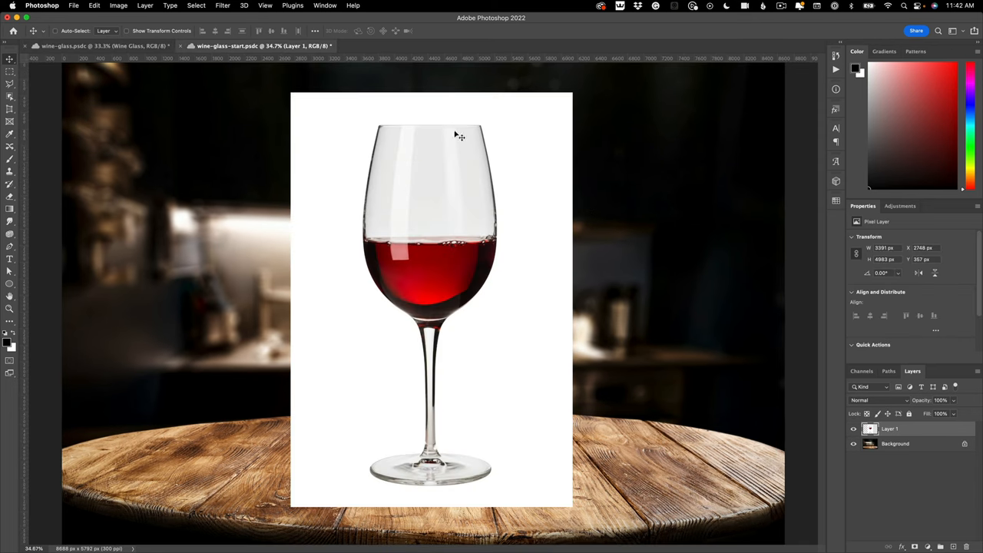
pyautogui.moveTo(592, 215)
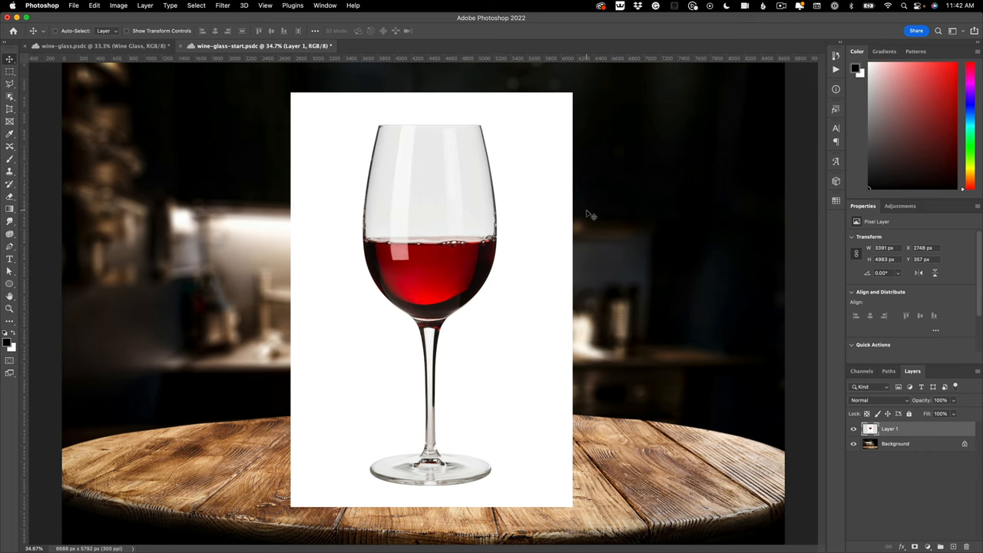
pyautogui.moveTo(150, 101)
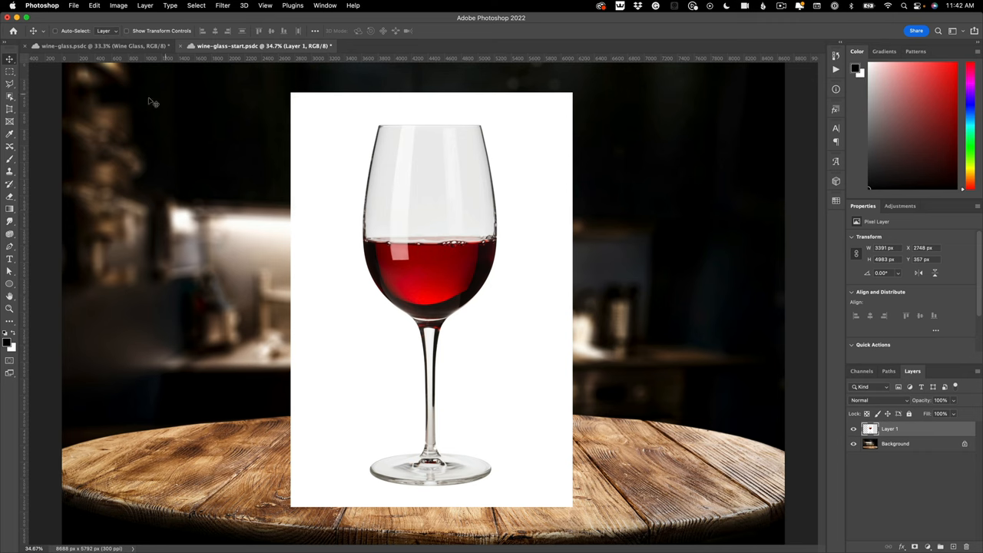